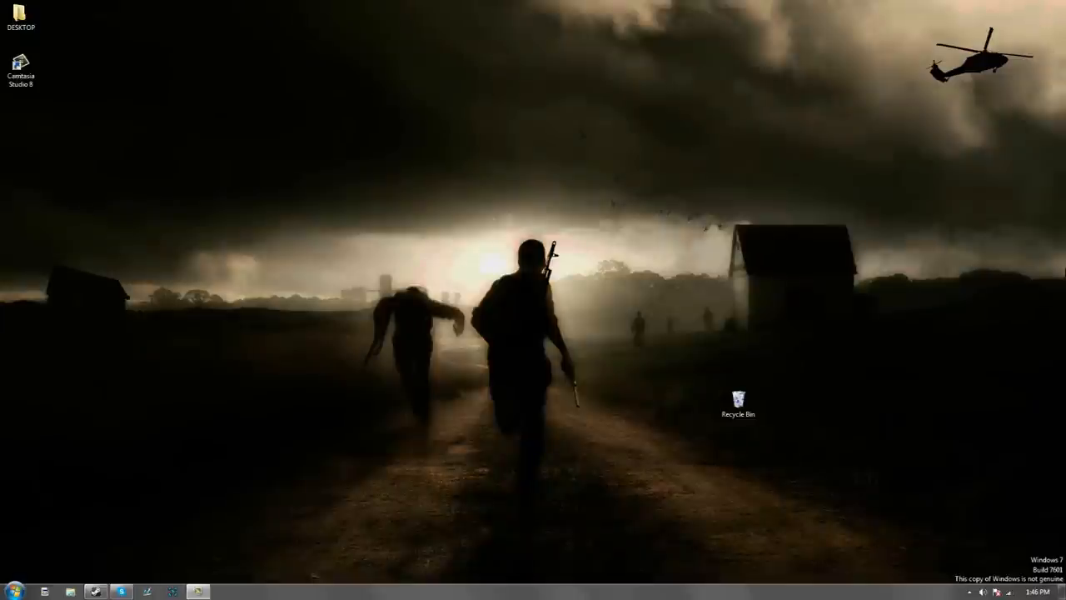
- Move the Recycle Bin icon to the bottom-right corner of the desktop
drag(738, 400, 1030, 553)
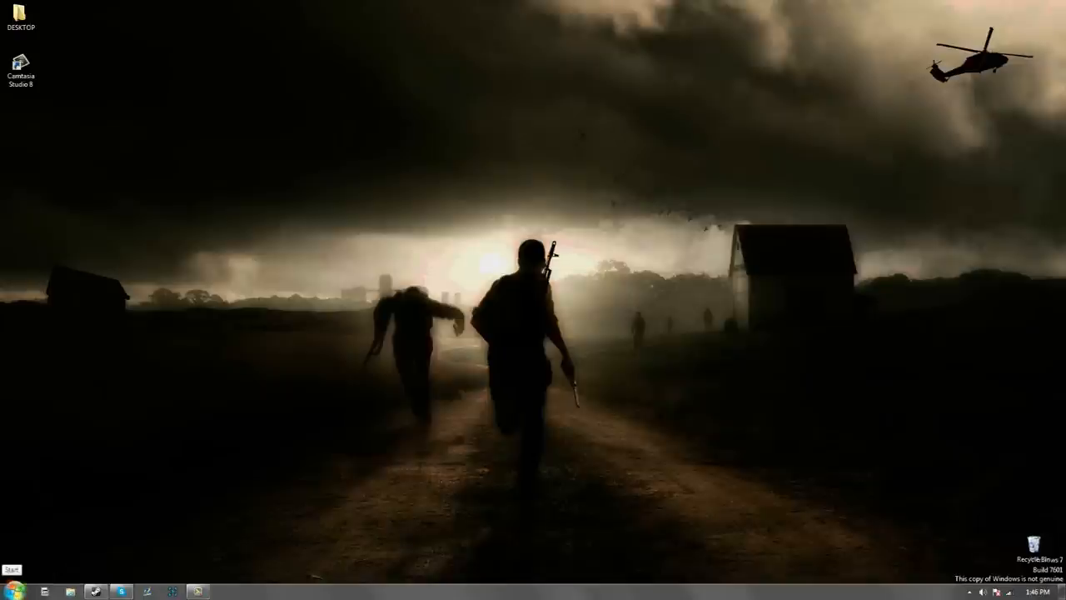
- Open Arma3.cfg from Documents > Arma 3 and choose to pick from the installed programs list
click(10, 590)
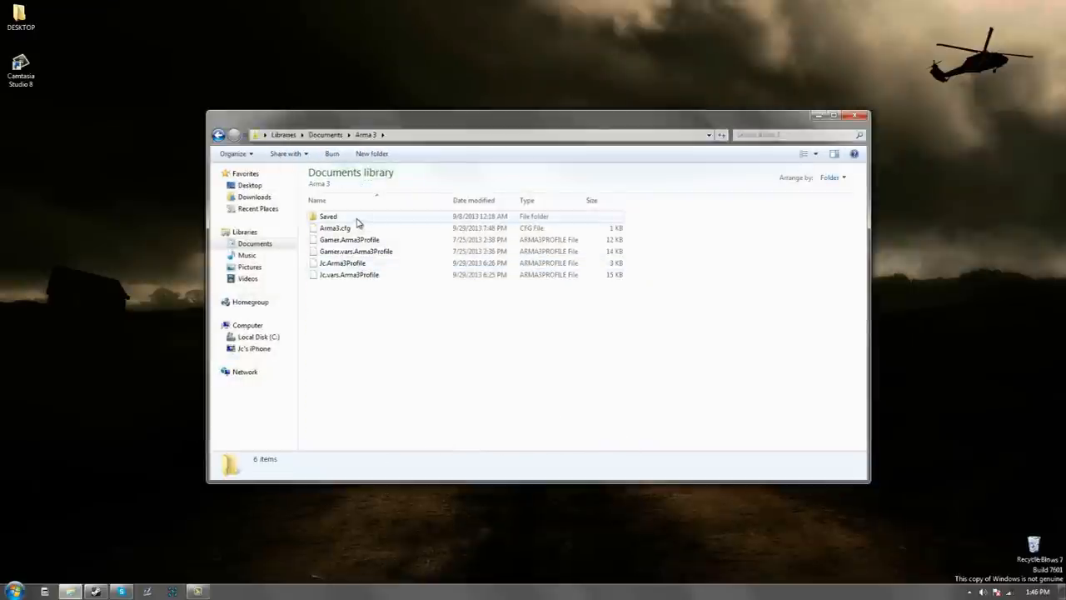
right_click(333, 226)
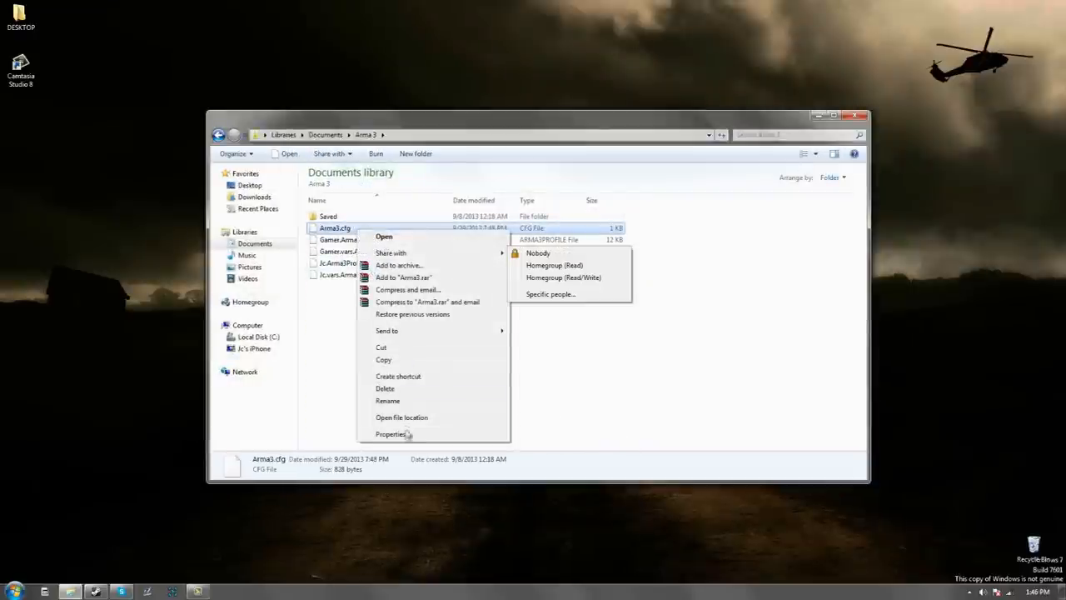
mouse_move(320, 325)
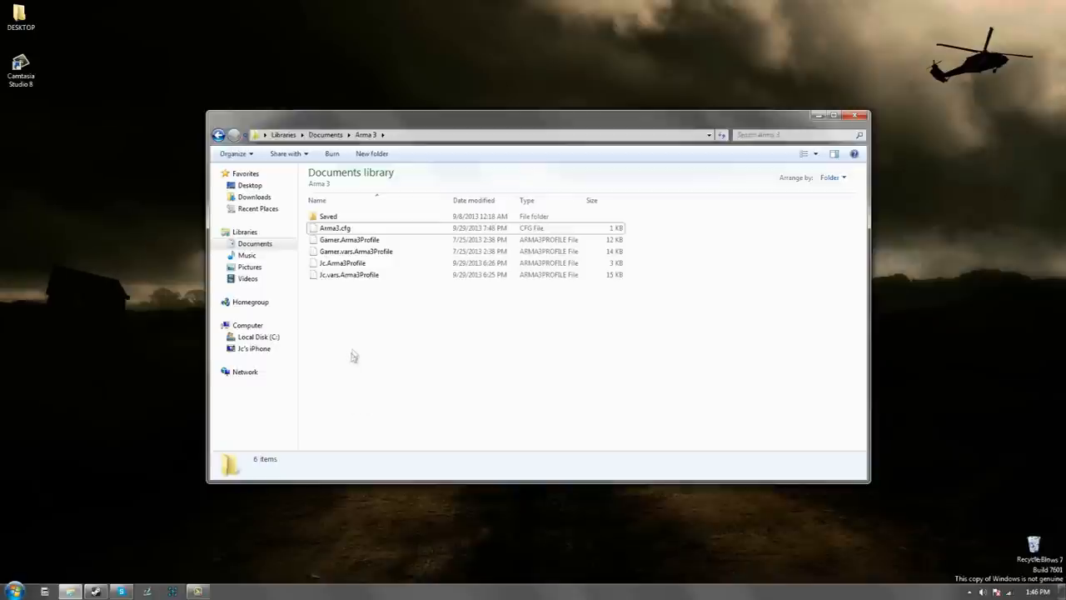
double_click(334, 227)
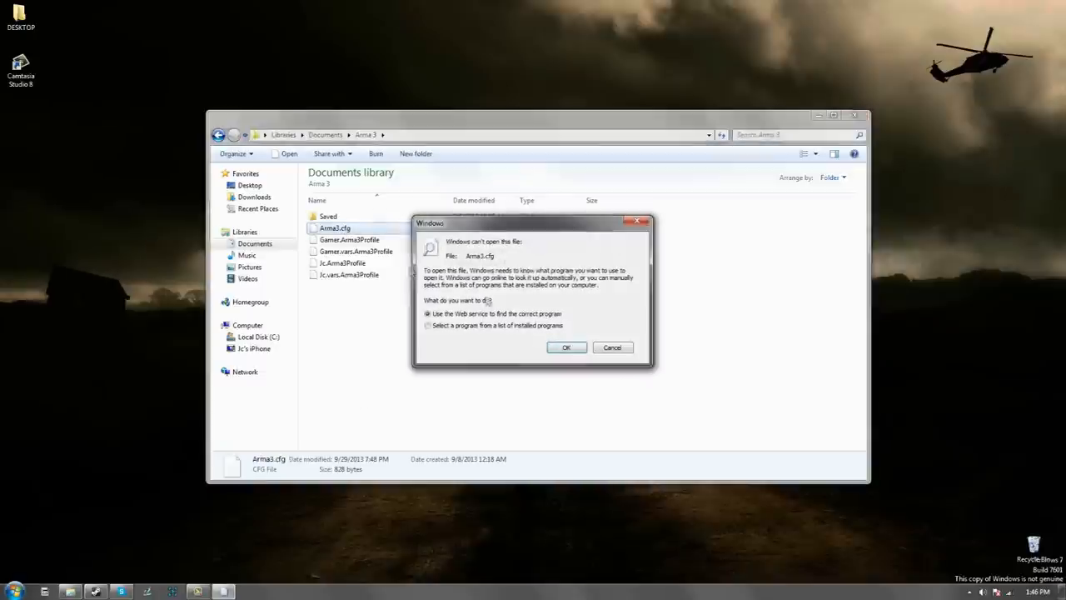
click(428, 325)
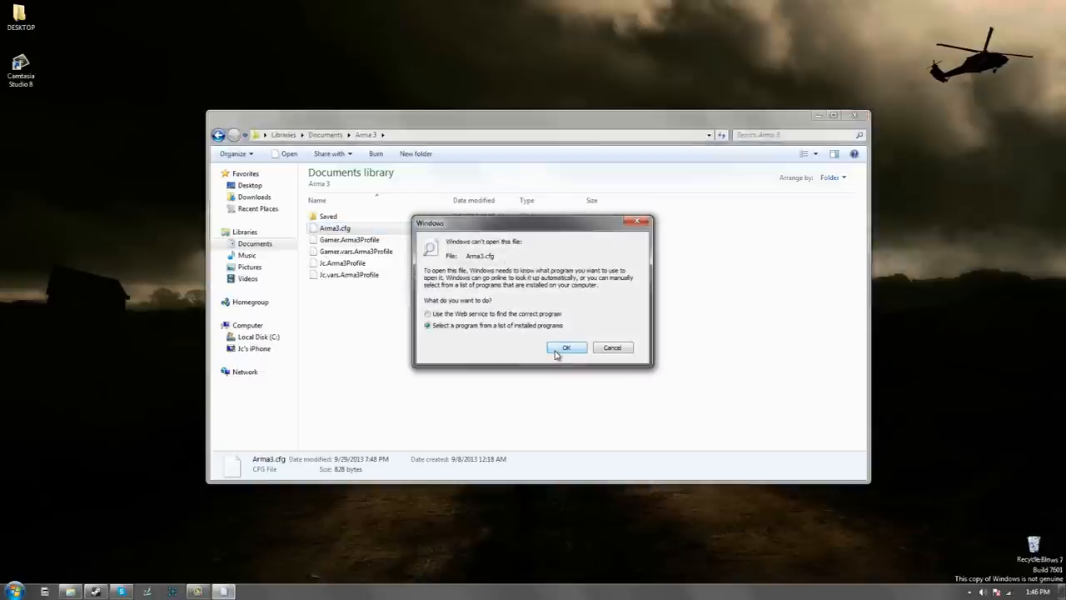
click(566, 348)
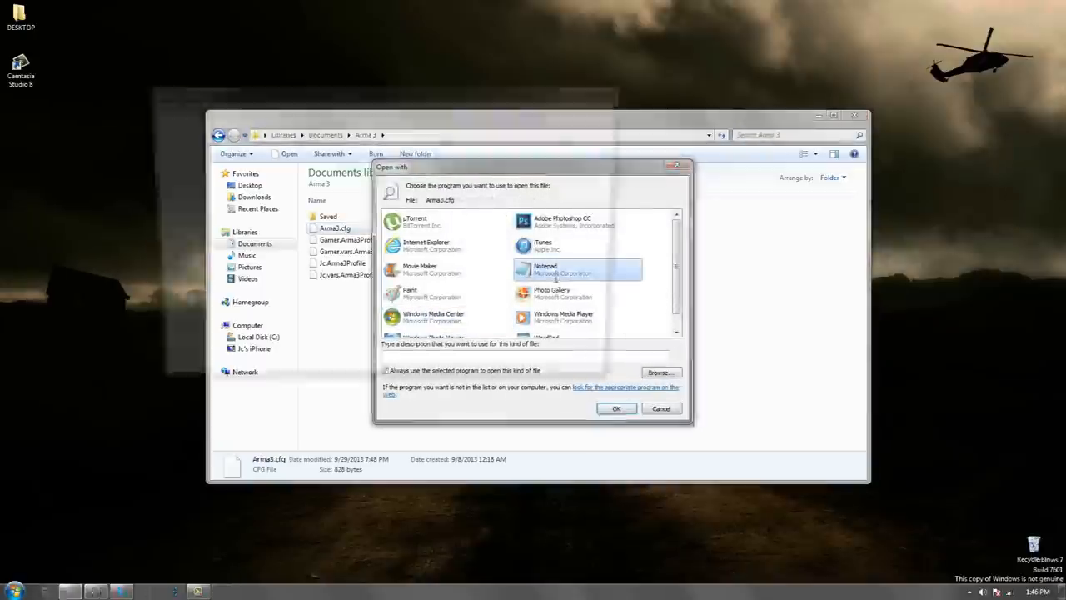
- Edit Arma3.cfg in Notepad, save and close it, then launch Arma 3 from the taskbar
click(617, 408)
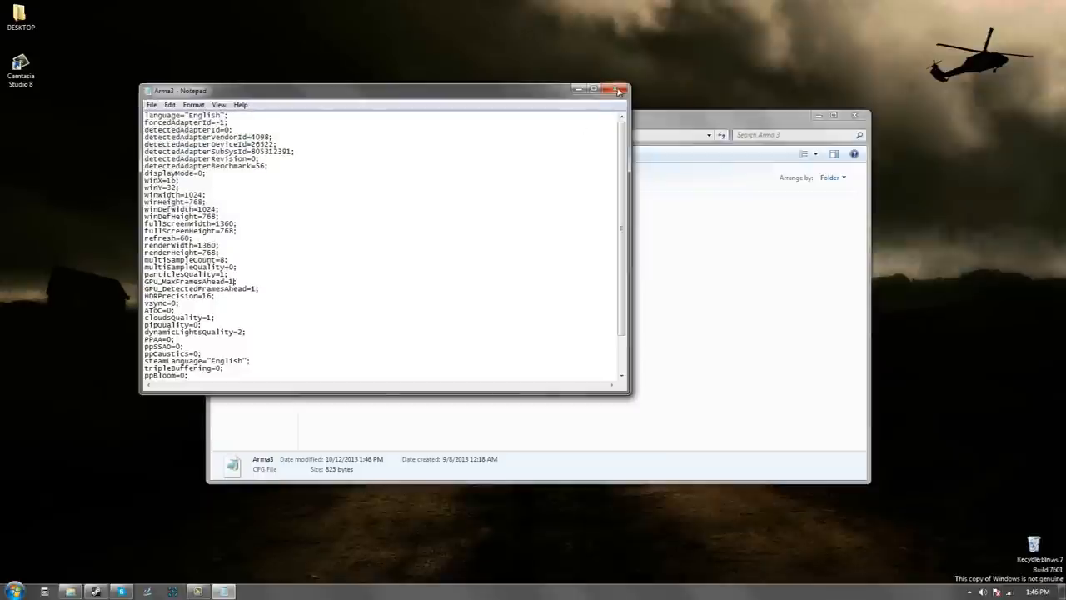
click(616, 90)
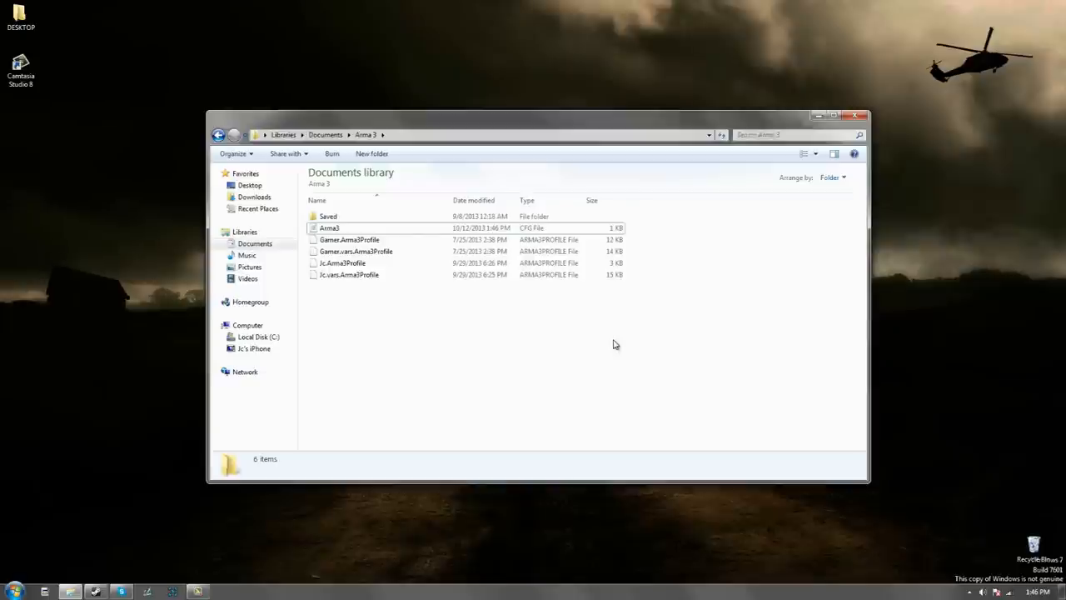
mouse_move(216, 533)
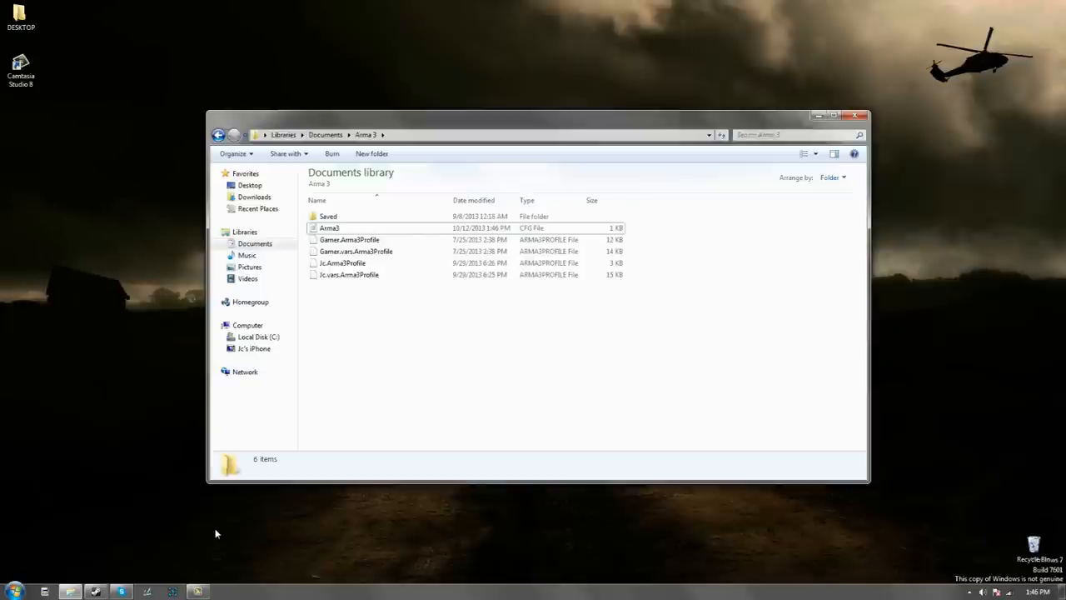
click(122, 592)
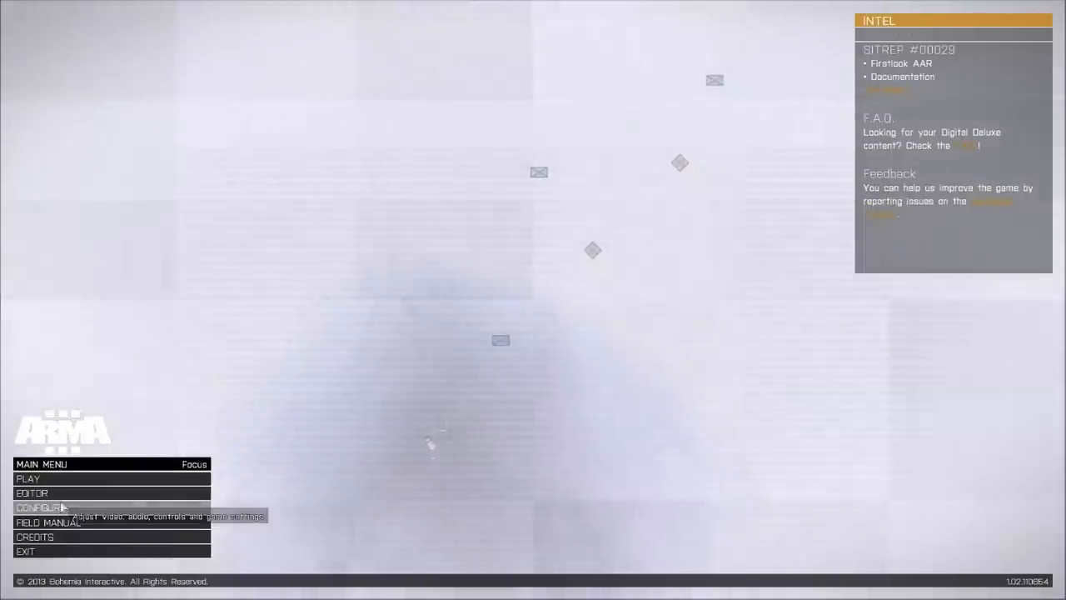
- Reach Video Options on the General tab via Configure > Video
click(40, 506)
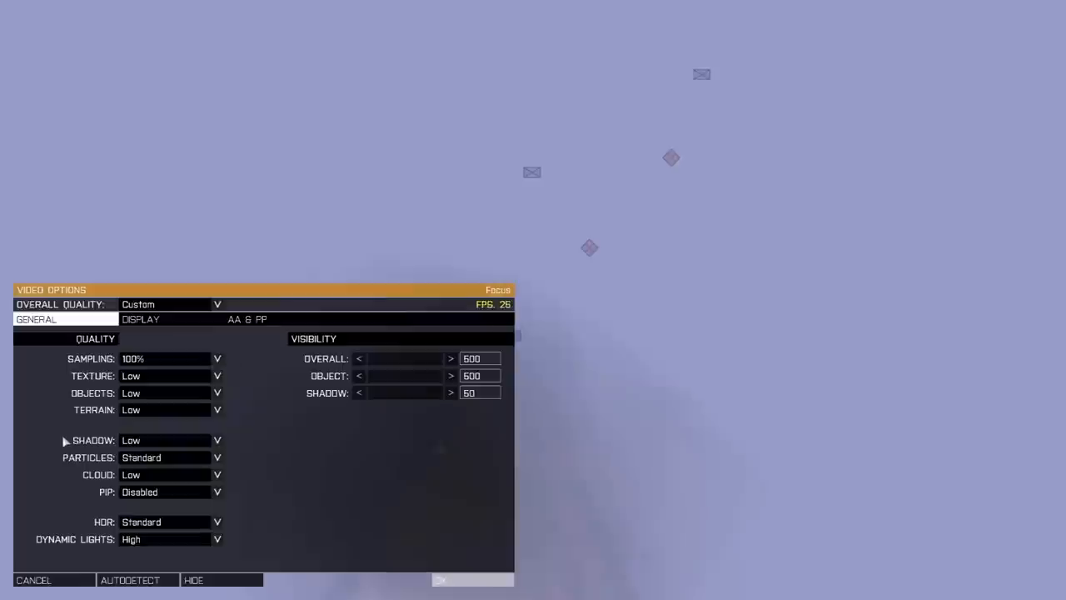
mouse_move(223, 359)
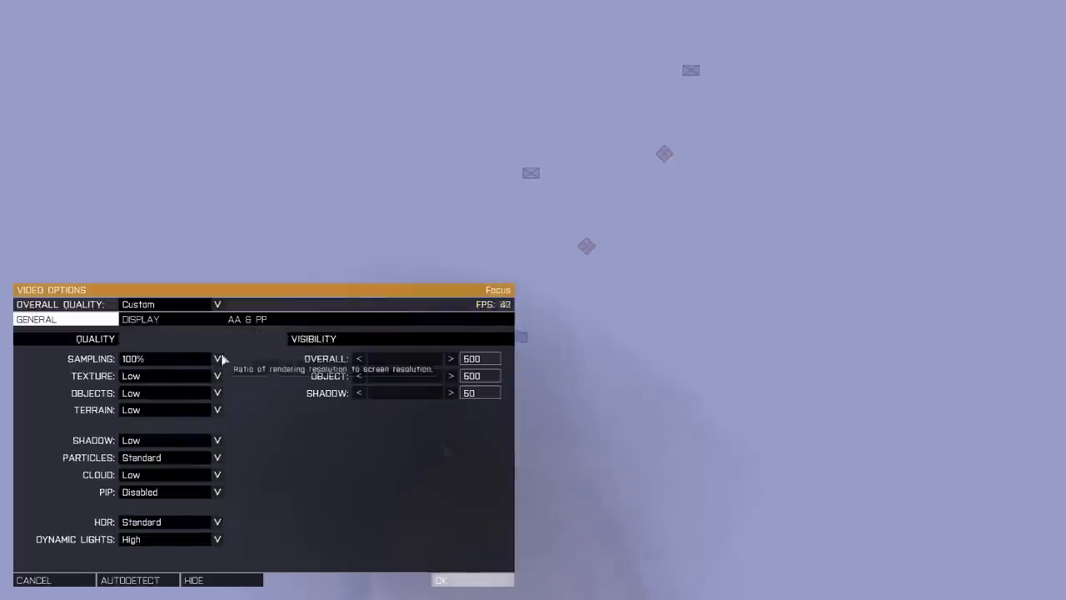
mouse_move(140, 509)
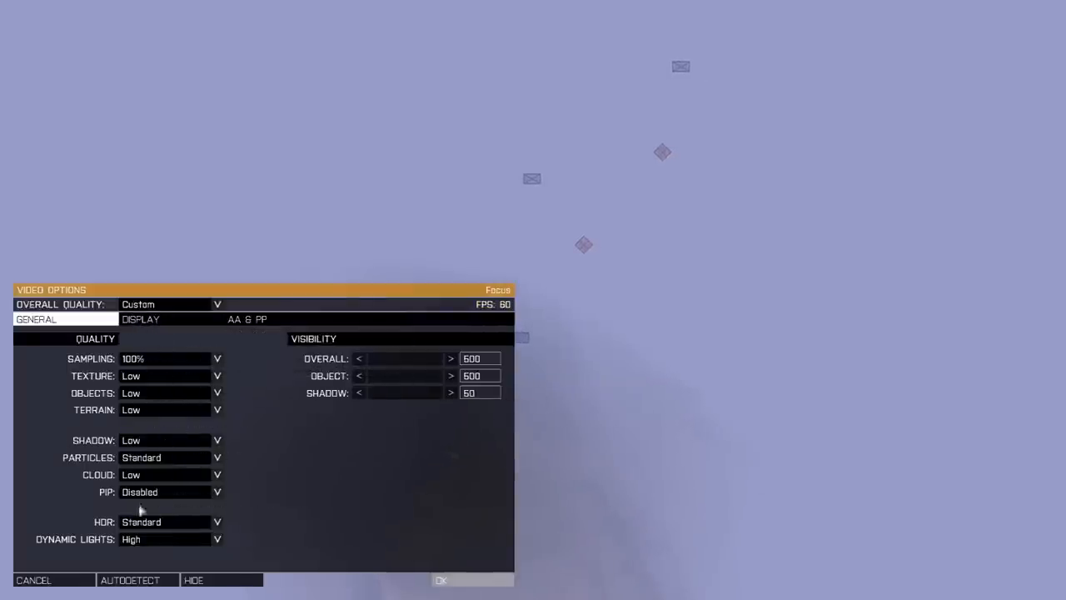
mouse_move(242, 398)
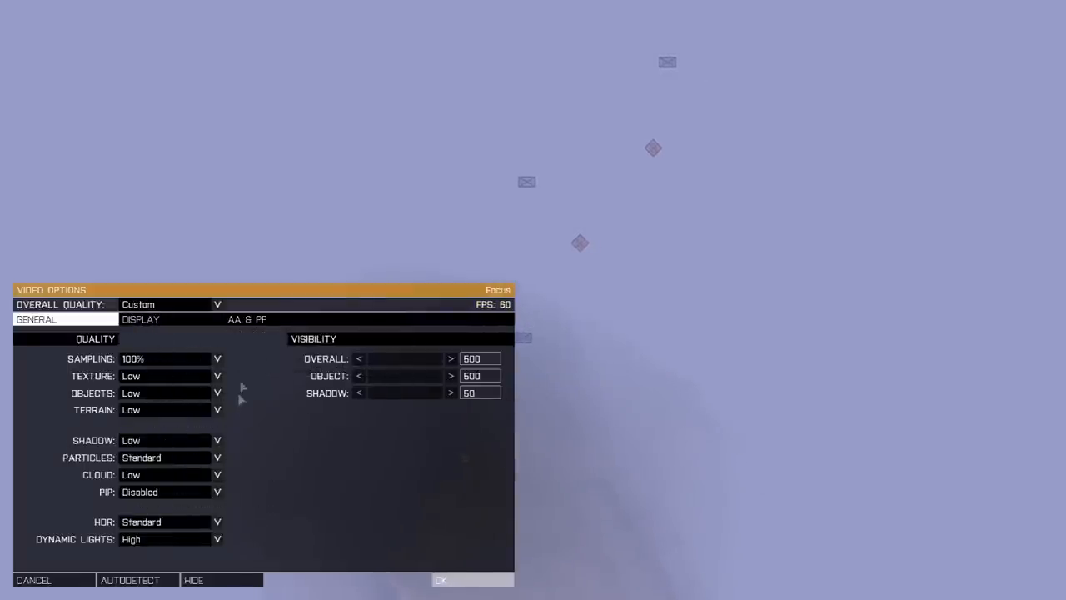
mouse_move(186, 550)
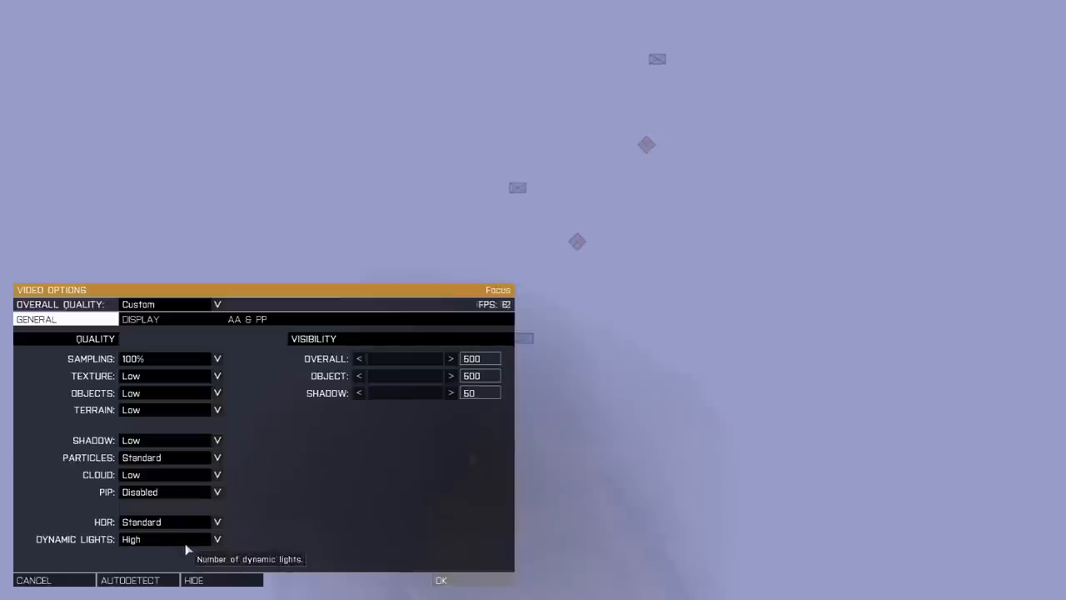
mouse_move(376, 401)
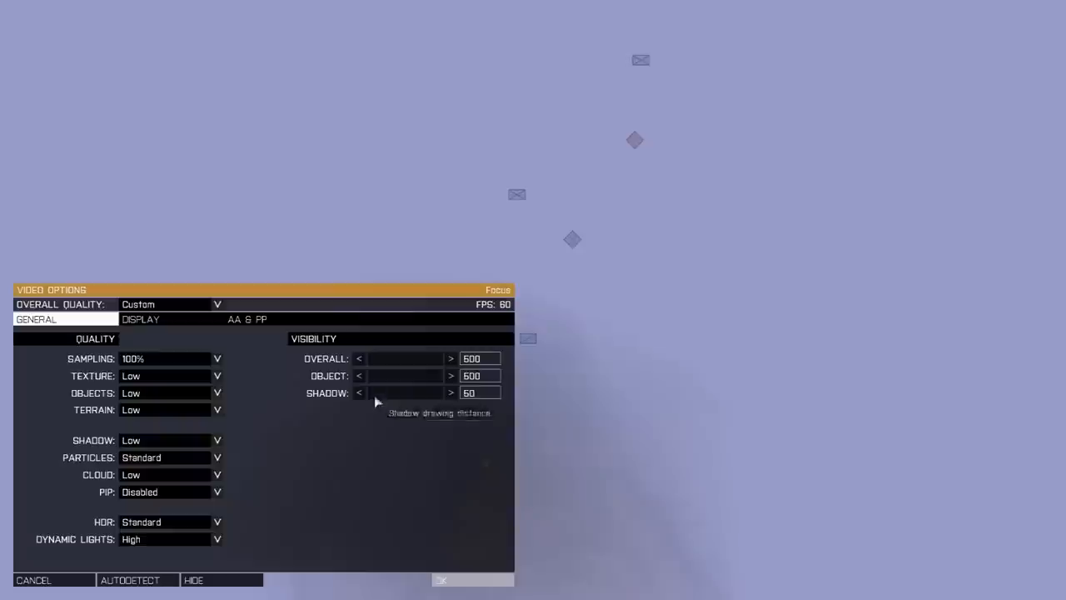
mouse_move(254, 354)
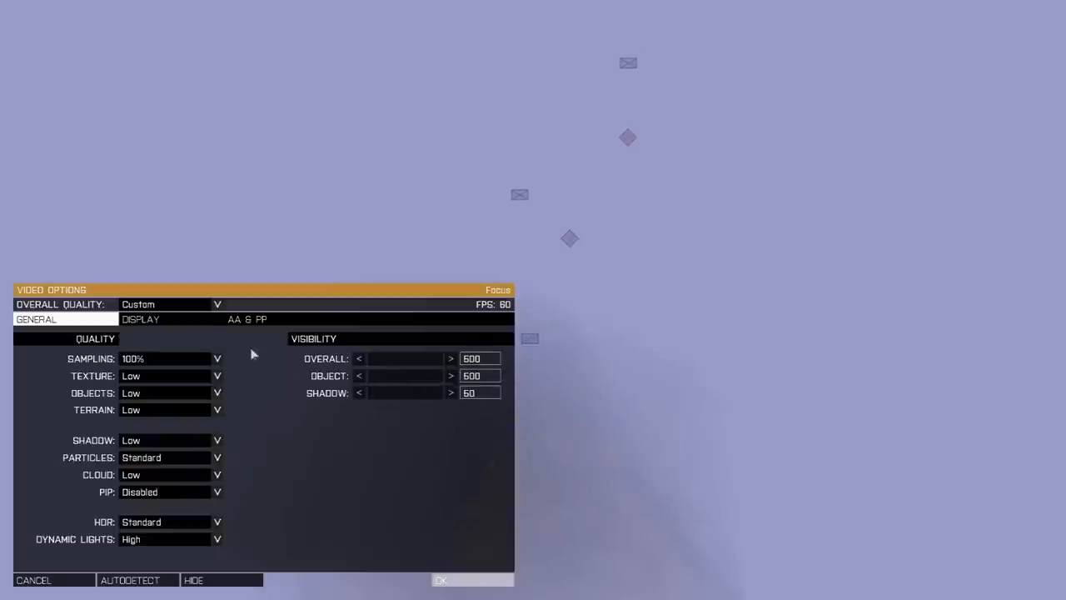
mouse_move(247, 320)
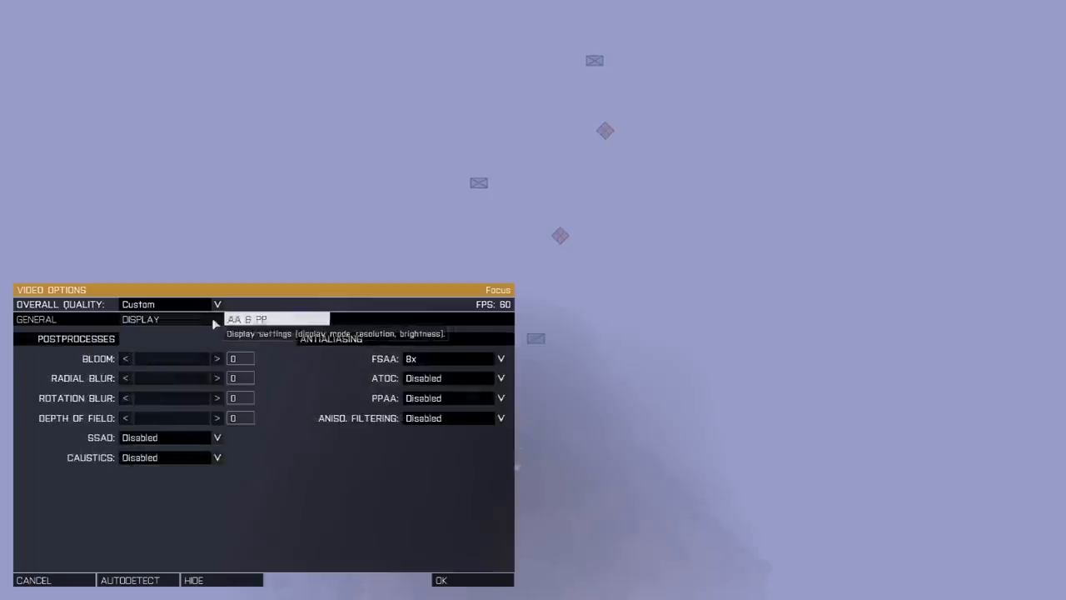
mouse_move(127, 365)
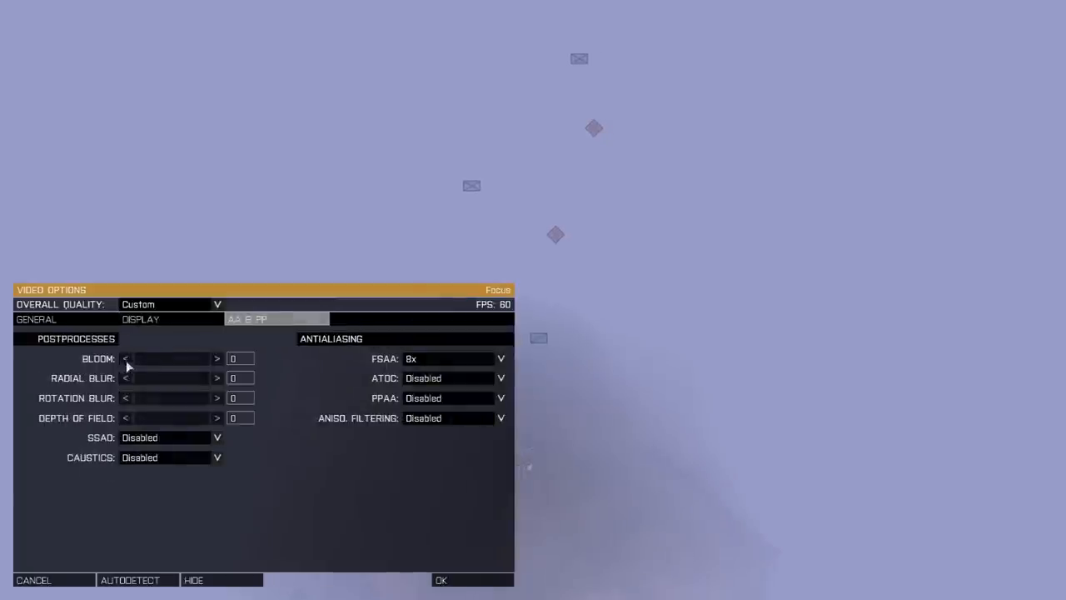
mouse_move(217, 348)
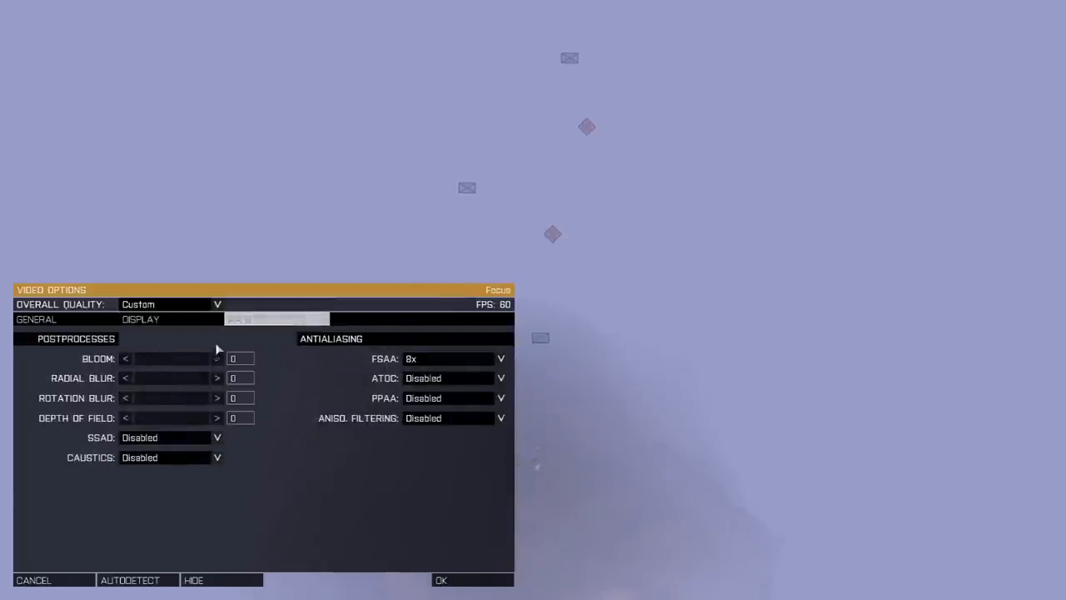
mouse_move(430, 380)
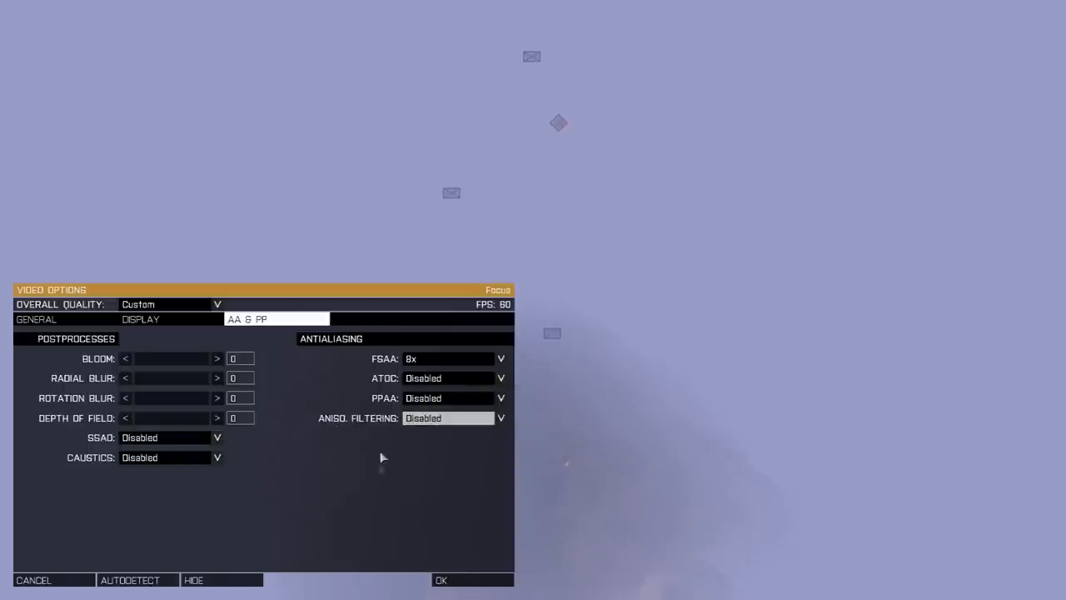
mouse_move(410, 448)
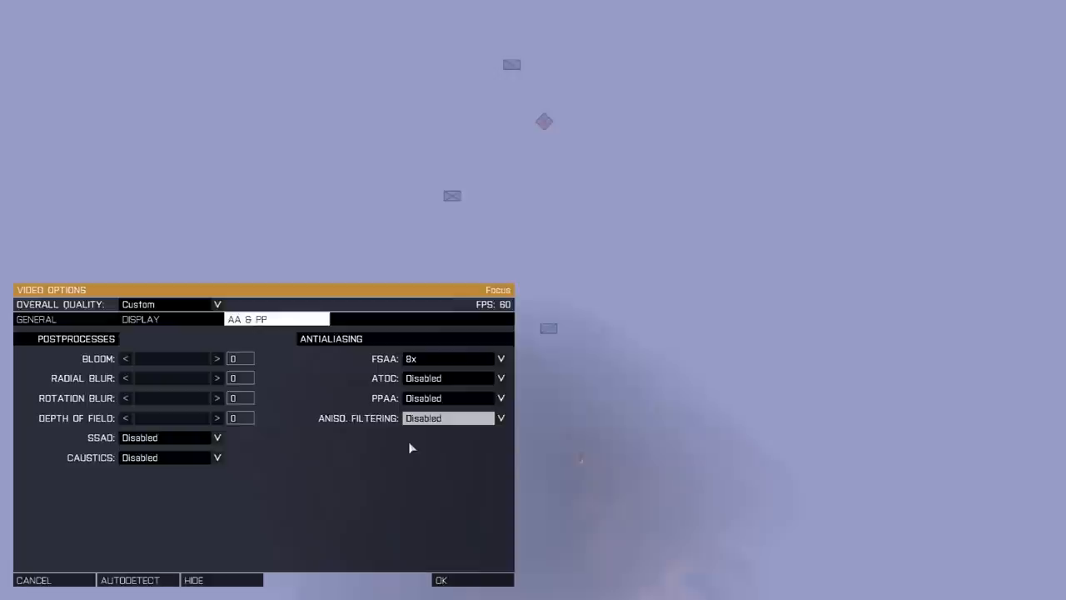
click(140, 320)
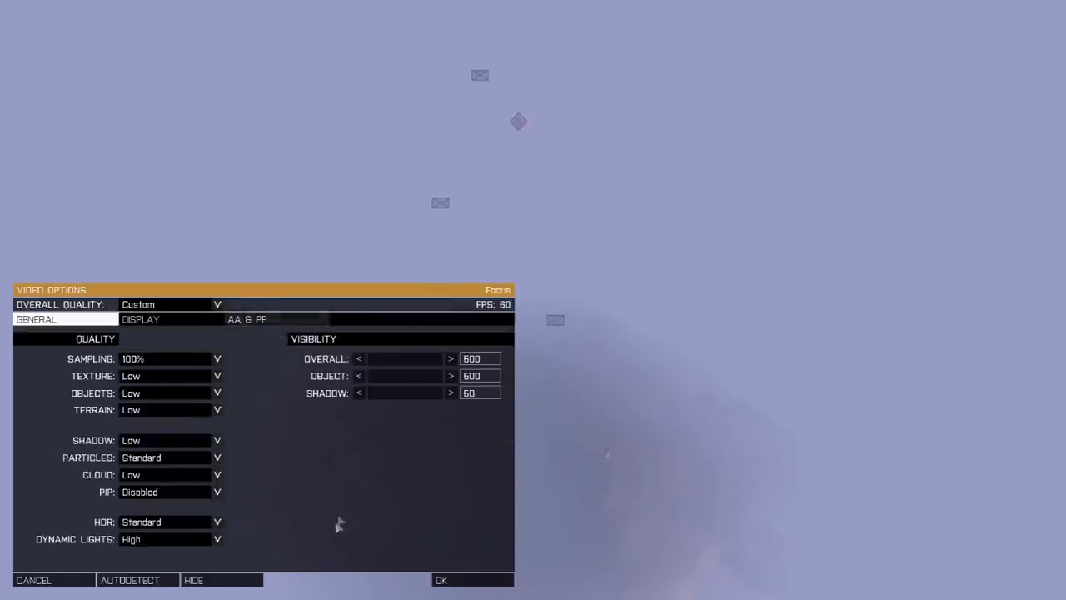
mouse_move(277, 457)
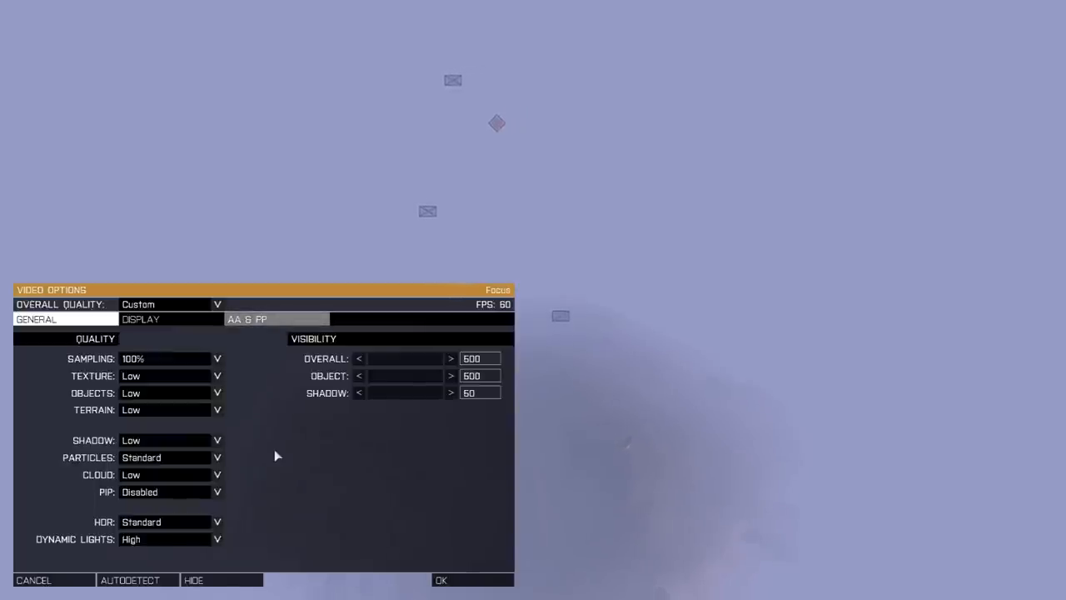
- Review the General tab and confirm the low-quality video settings with OK
click(216, 303)
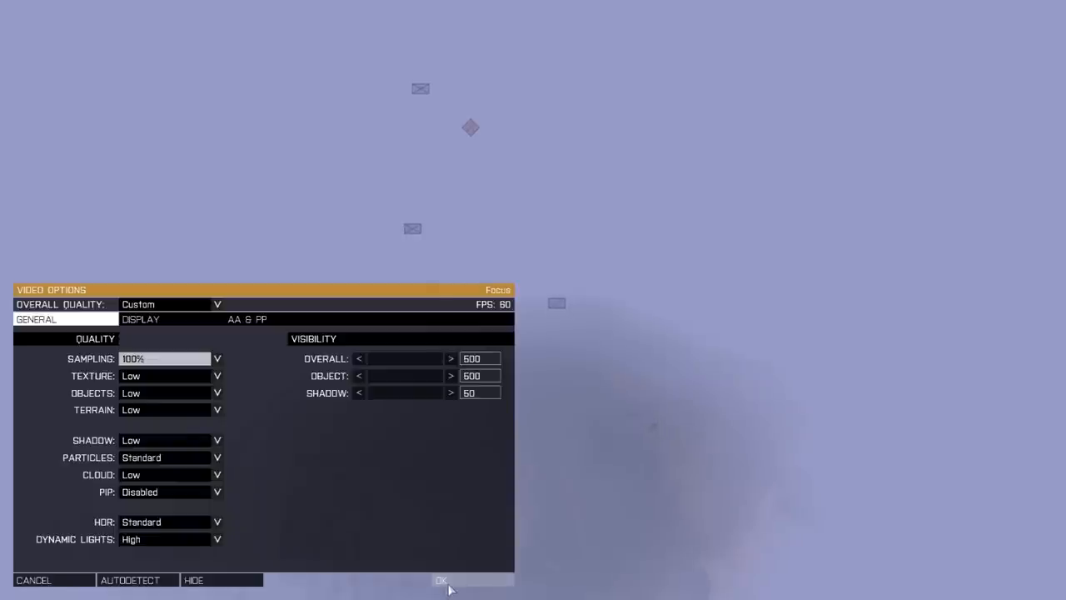
mouse_move(463, 590)
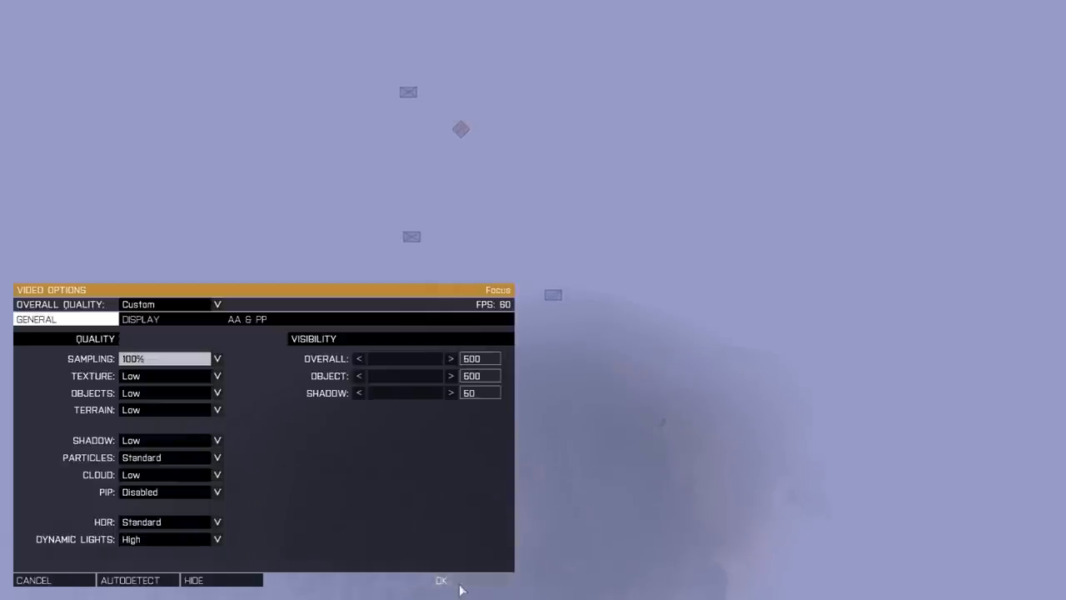
click(440, 580)
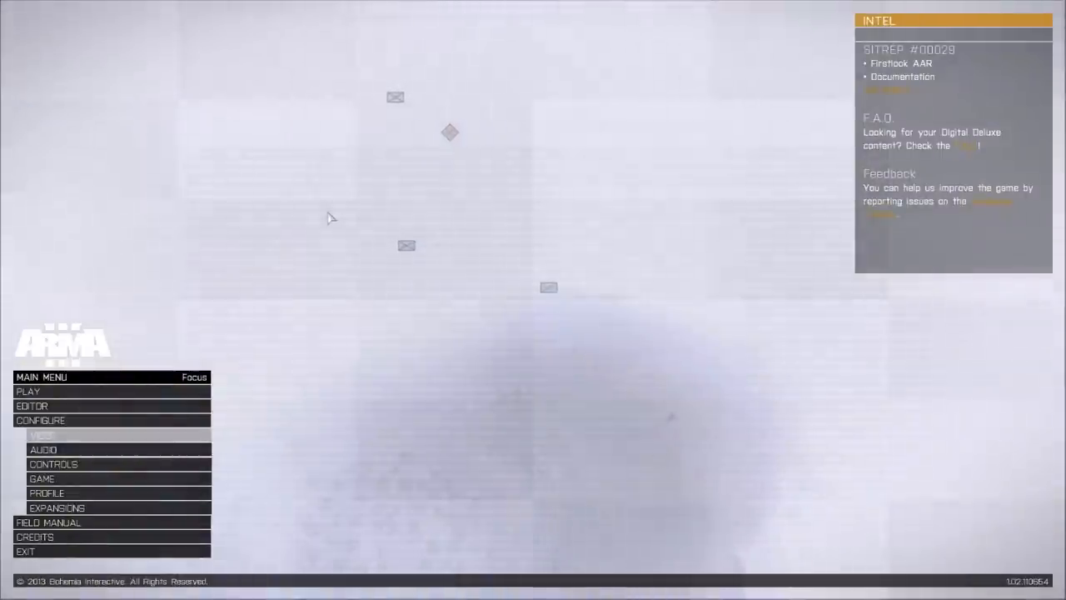